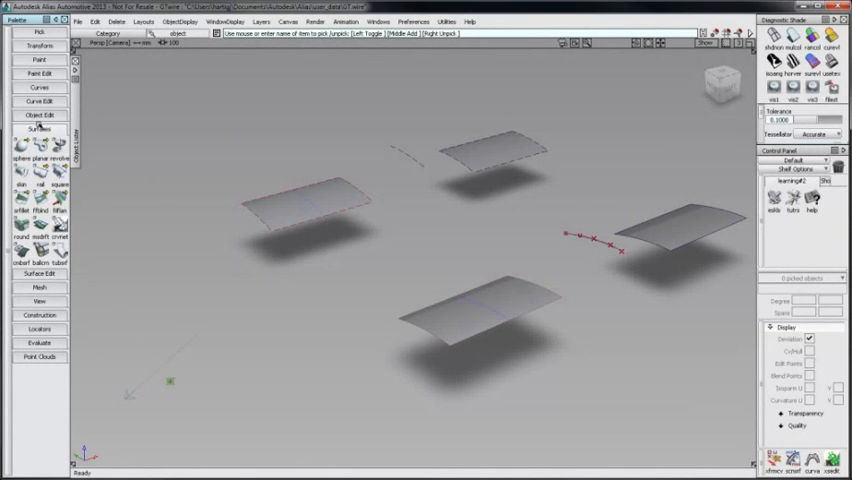
- Start the Skin tool from the Surfaces palette
left_click(36, 130)
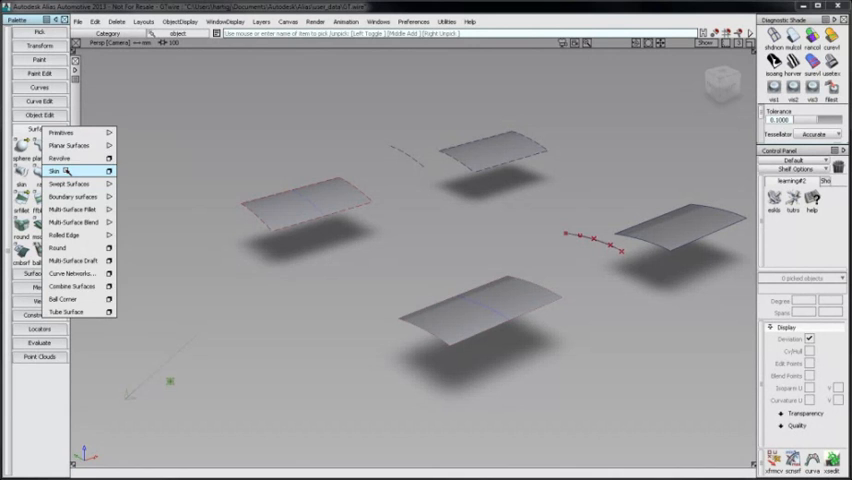
left_click(58, 170)
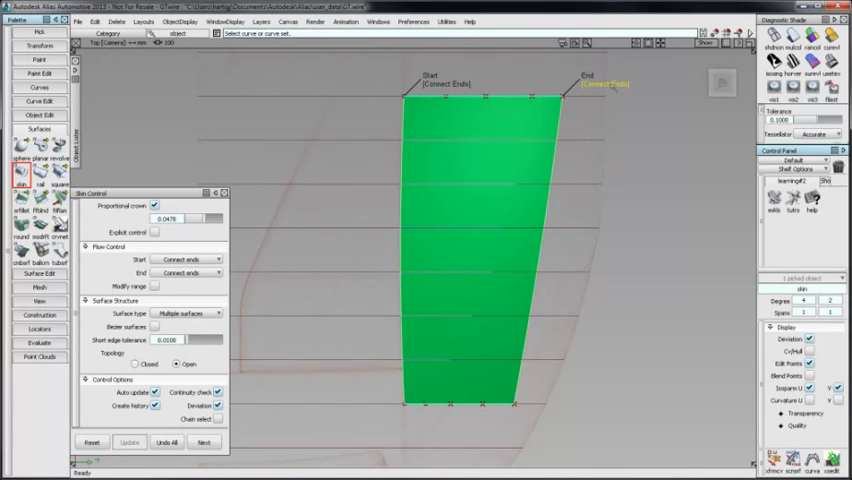
- Set Flow Control start and end to Extend, then Default, then back to Connect ends
left_click(190, 272)
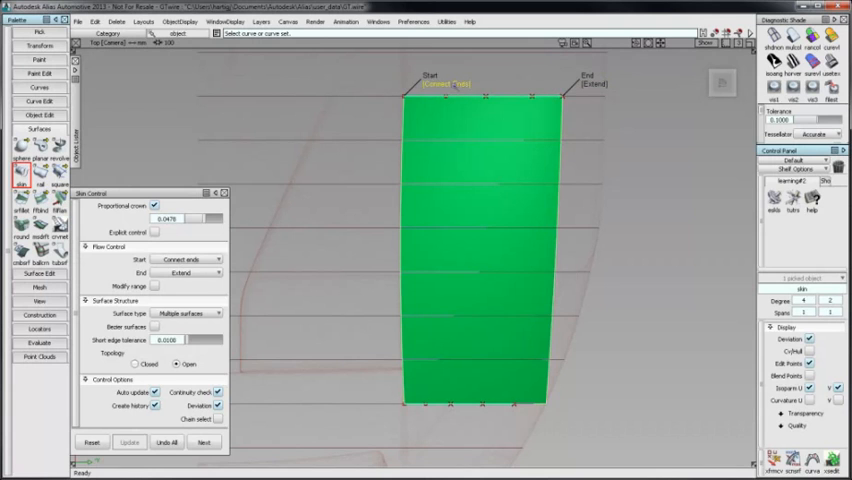
left_click(190, 258)
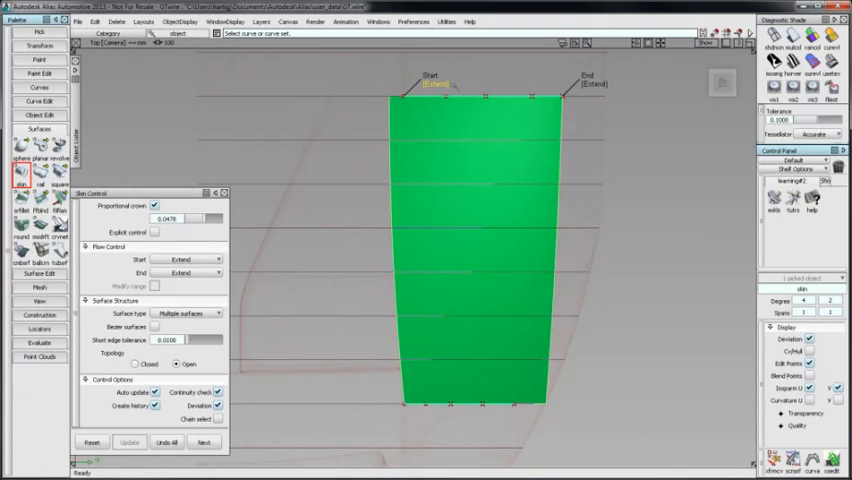
mouse_move(428, 92)
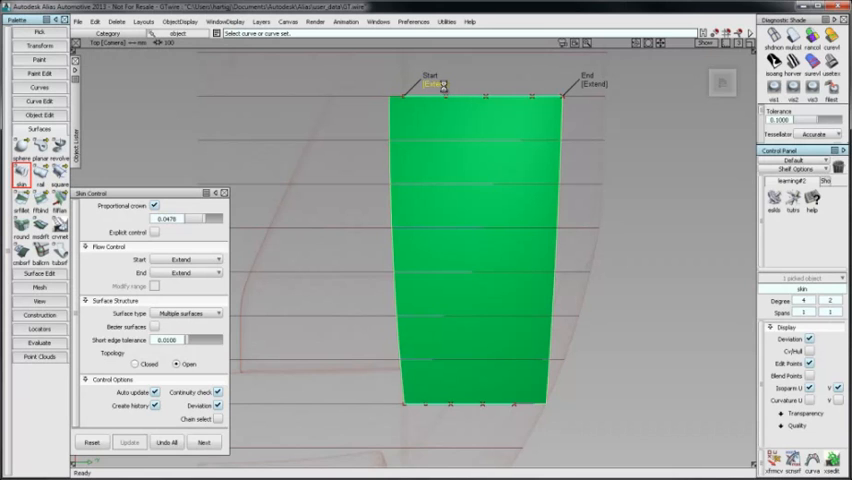
left_click(190, 260)
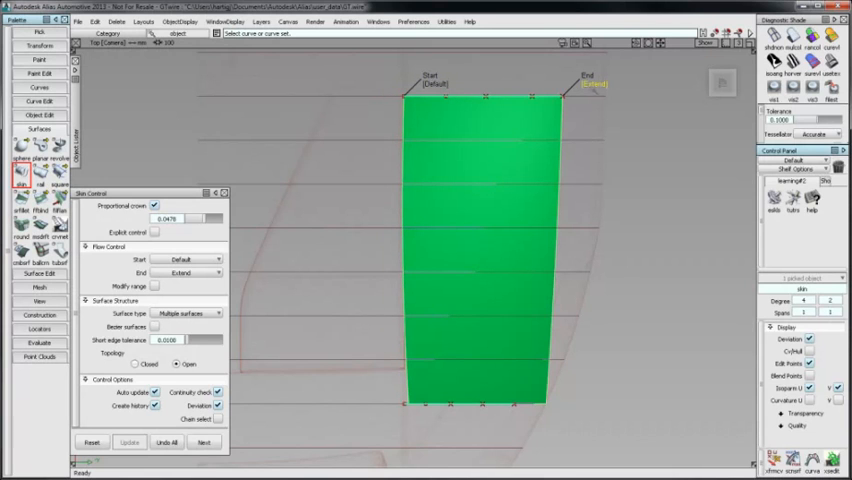
left_click(188, 272)
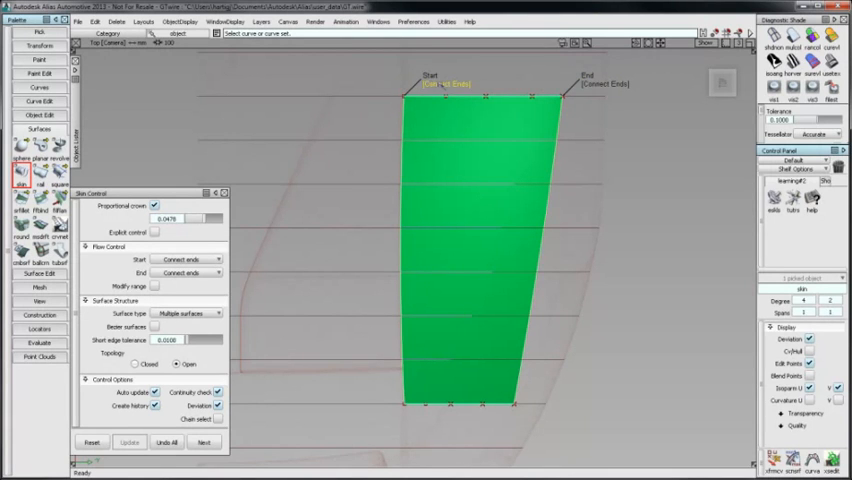
left_click(156, 288)
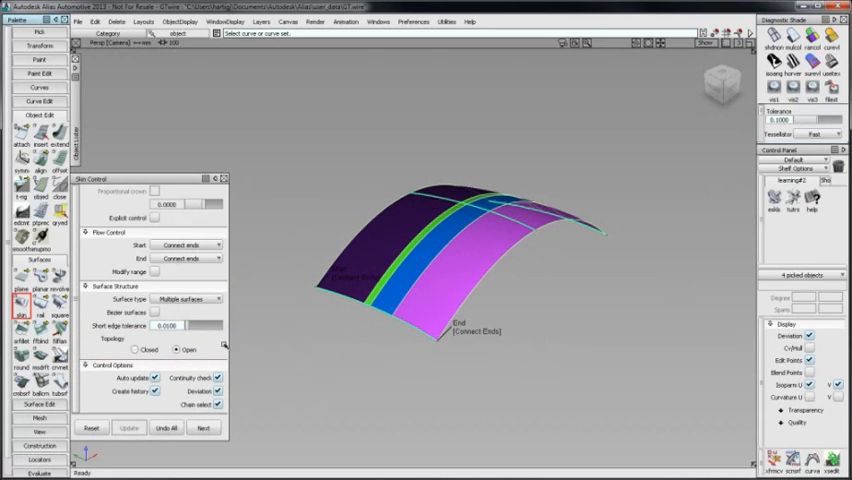
- Change the skin's surface type from Multiple surfaces to Single surface
left_click(136, 348)
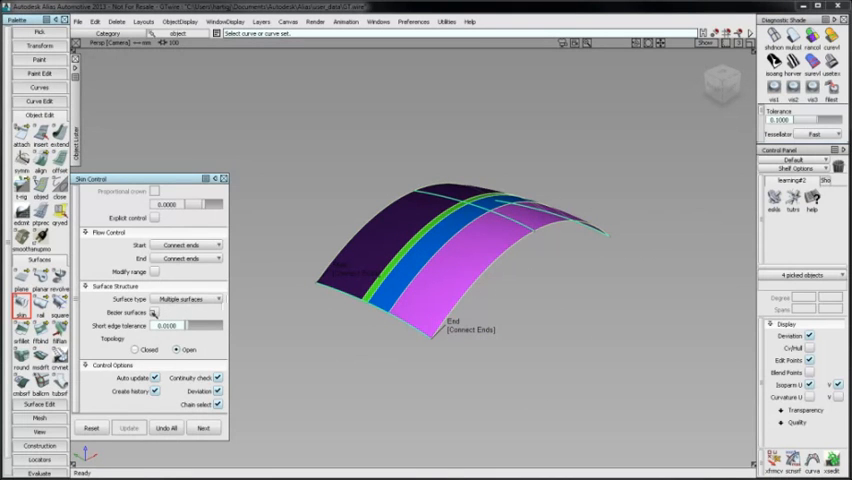
left_click(154, 312)
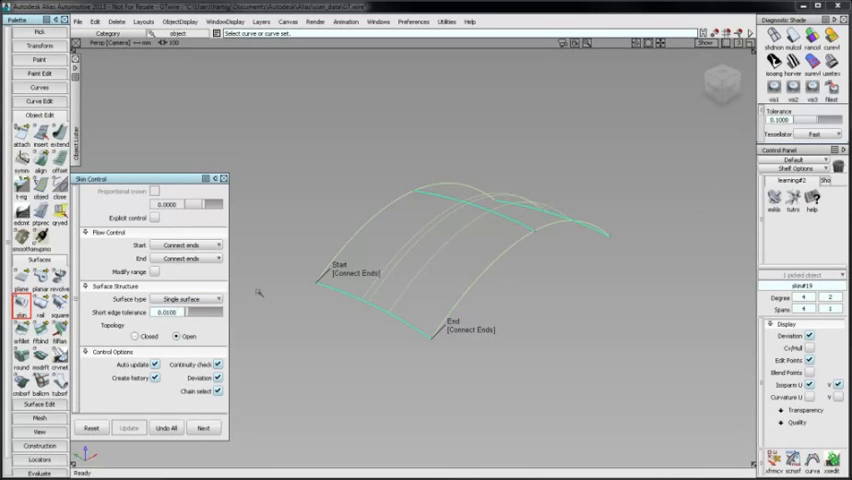
- Rebuild the crowned skin as one surface and enable Explicit control for degree and spans
left_click(130, 428)
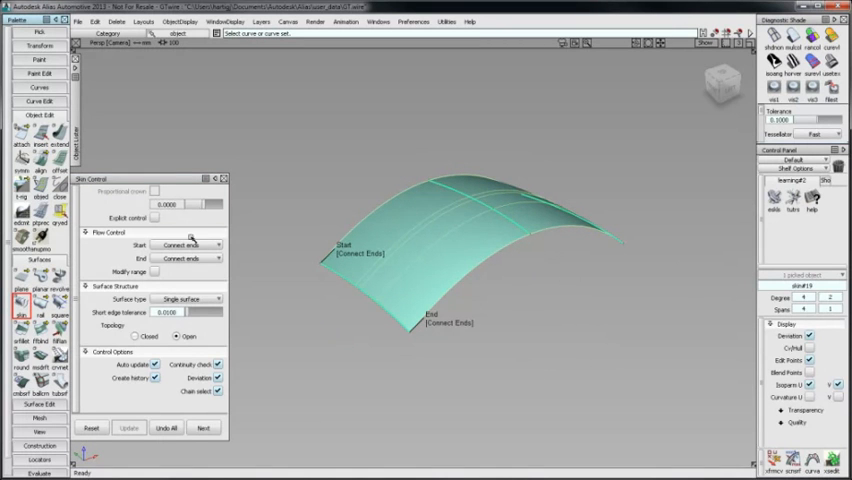
left_click(150, 216)
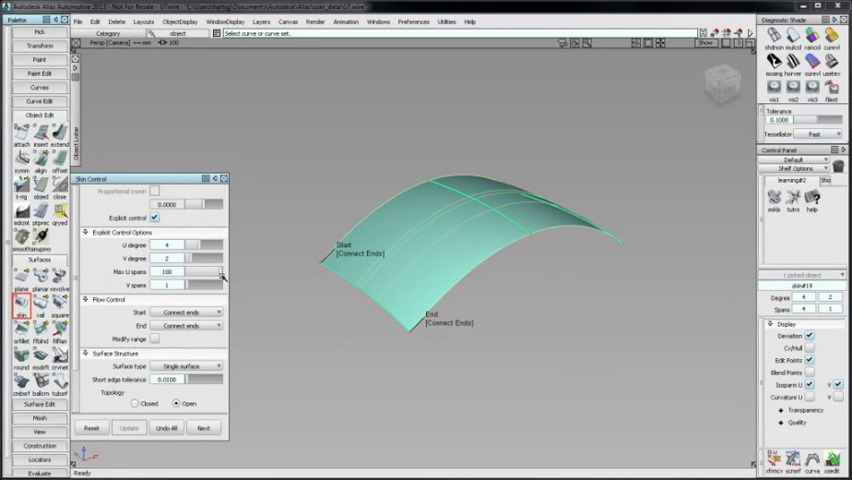